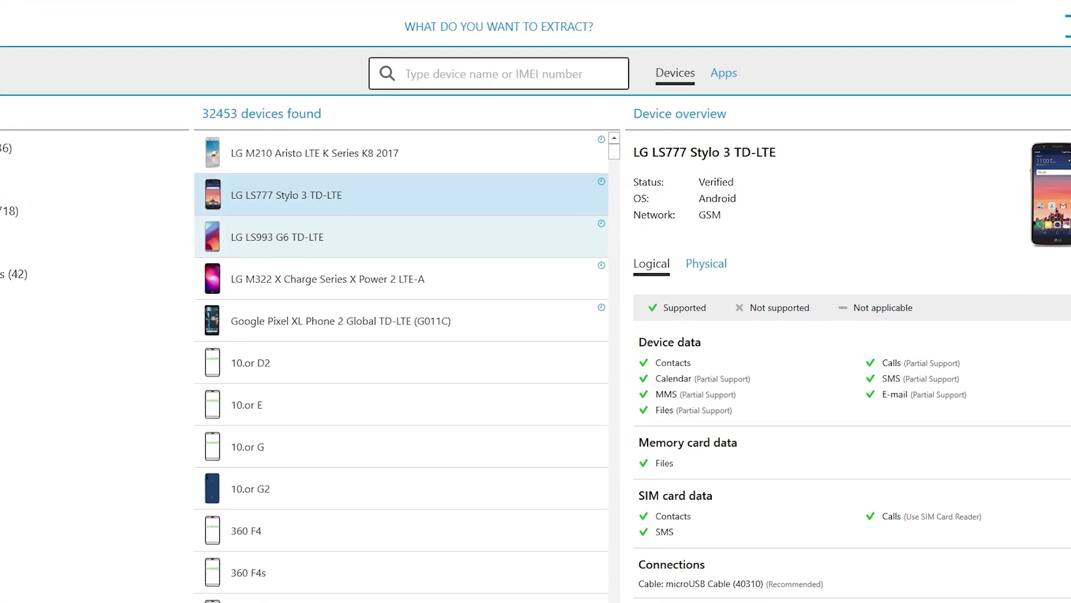
Step: Choose the Google Pixel XL Phone 2 Global TD-LTE (G011C) from the device list
{"action": "left_click", "coordinate": [327, 277]}
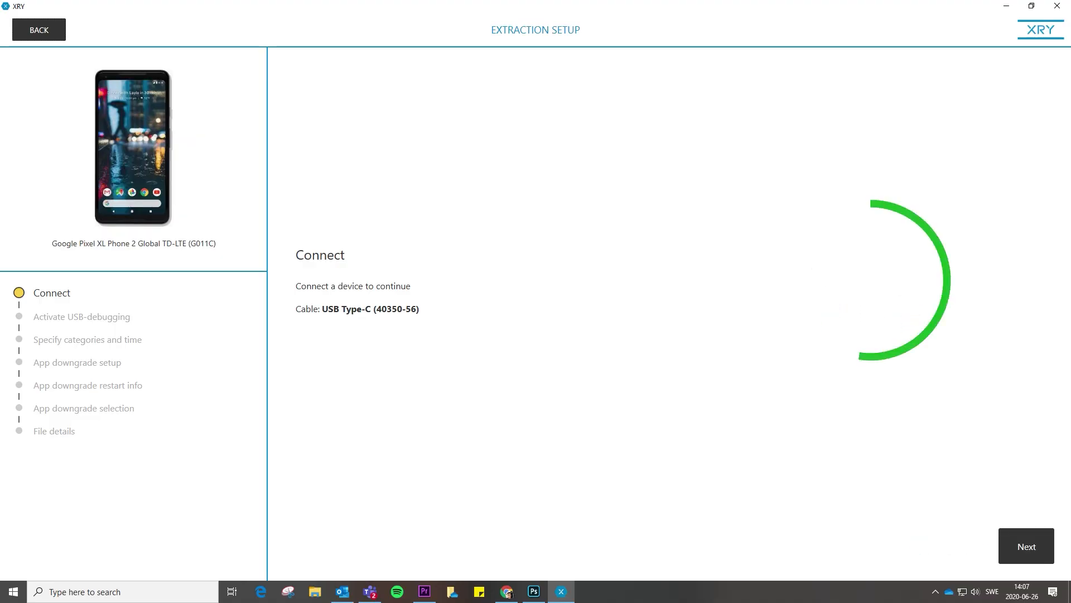
Step: Advance past Connect and categories/time, then browse the App downgrade selection list
{"action": "left_click", "coordinate": [1025, 546]}
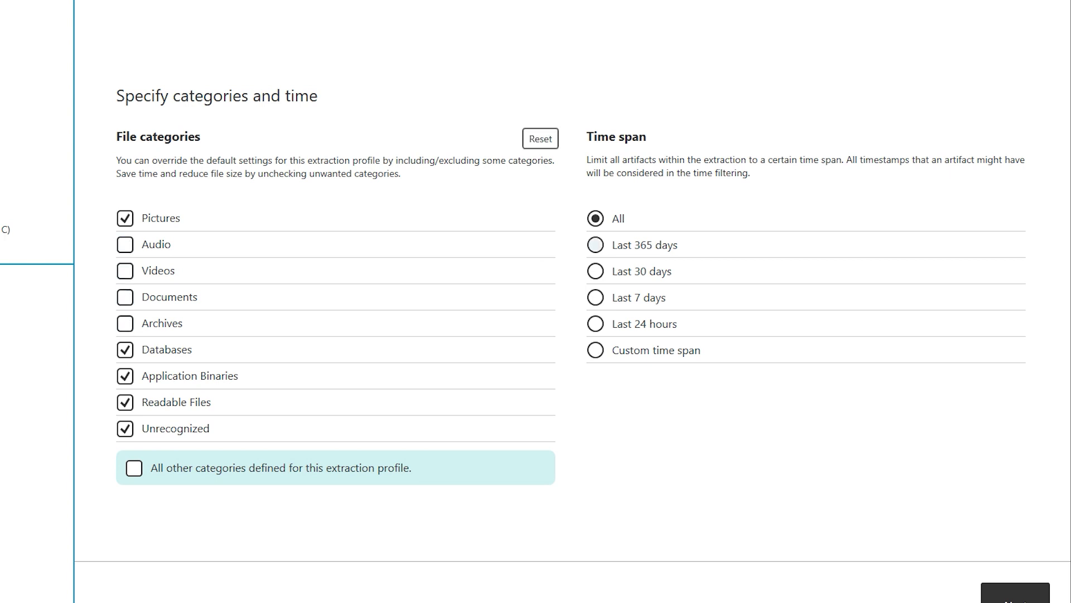
{"action": "left_click", "coordinate": [595, 270]}
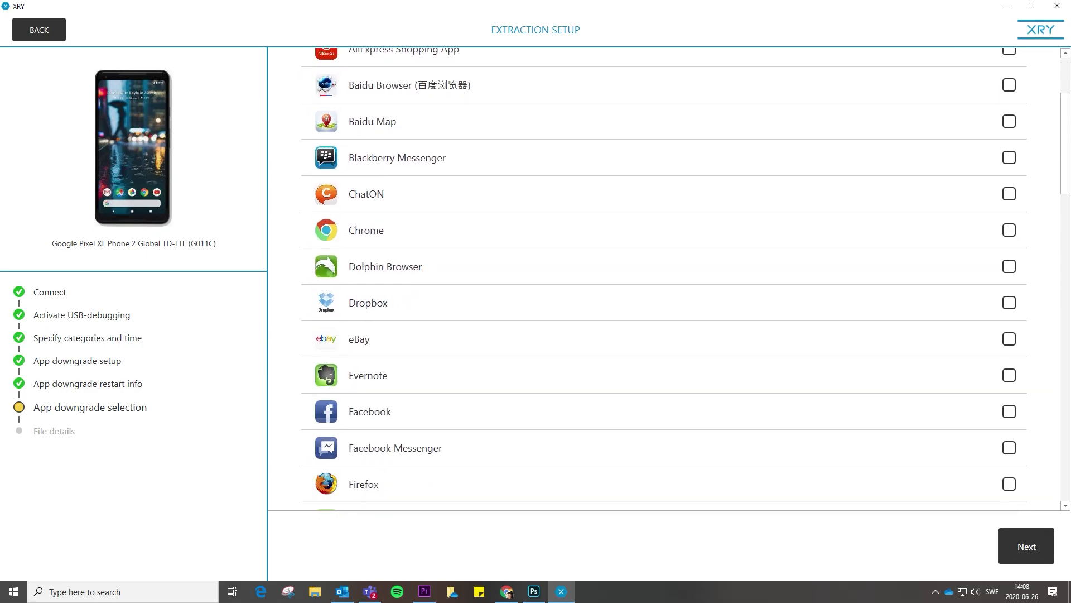
{"action": "scroll", "scroll_direction": "down", "scroll_amount": 3}
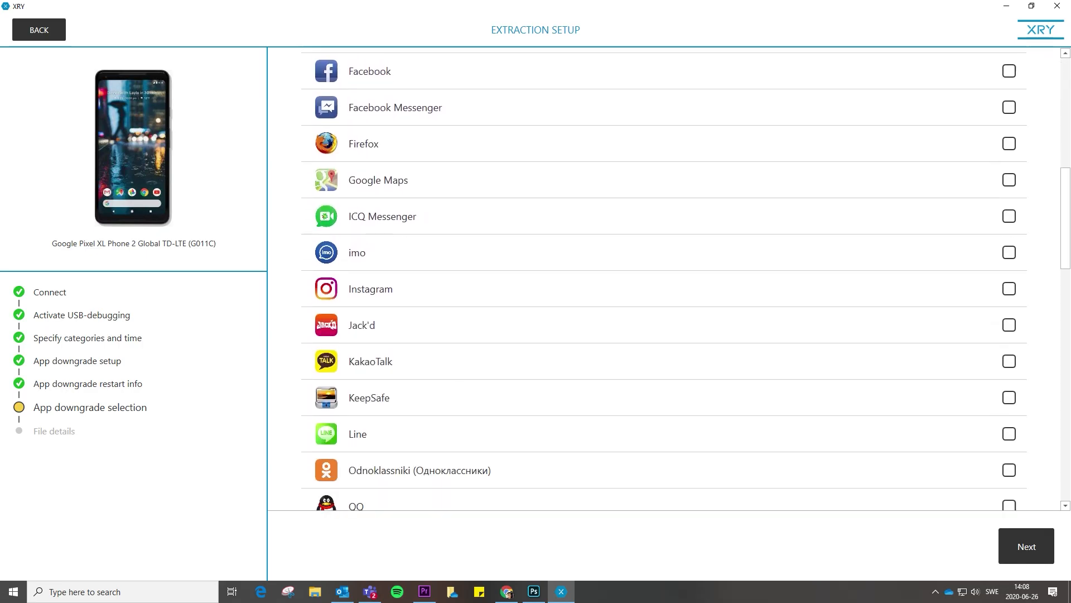
{"action": "scroll", "scroll_direction": "down", "scroll_amount": 3}
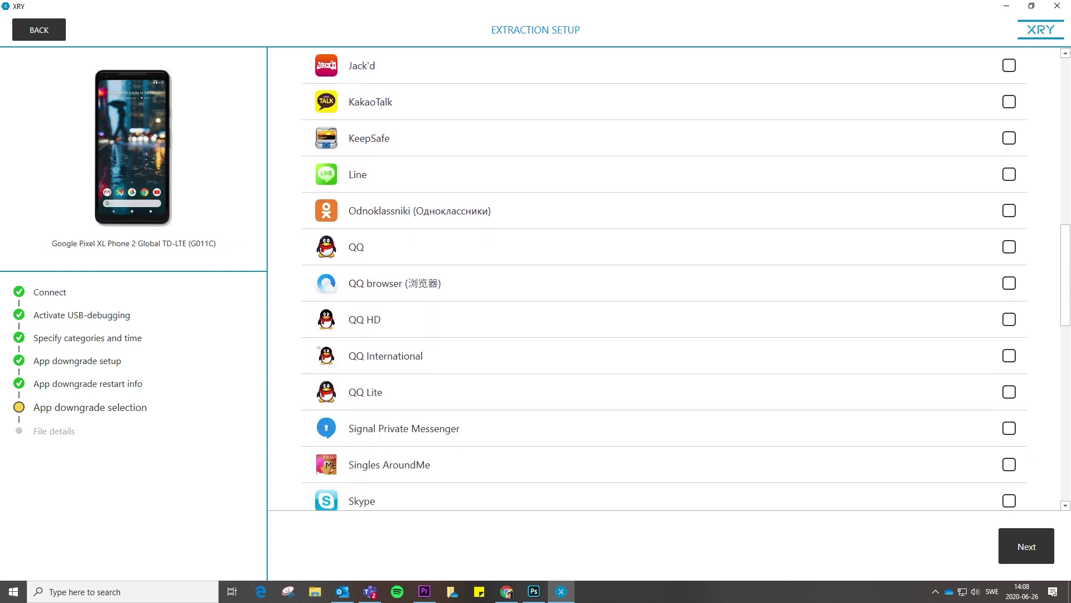
{"action": "scroll", "scroll_direction": "down", "scroll_amount": 3}
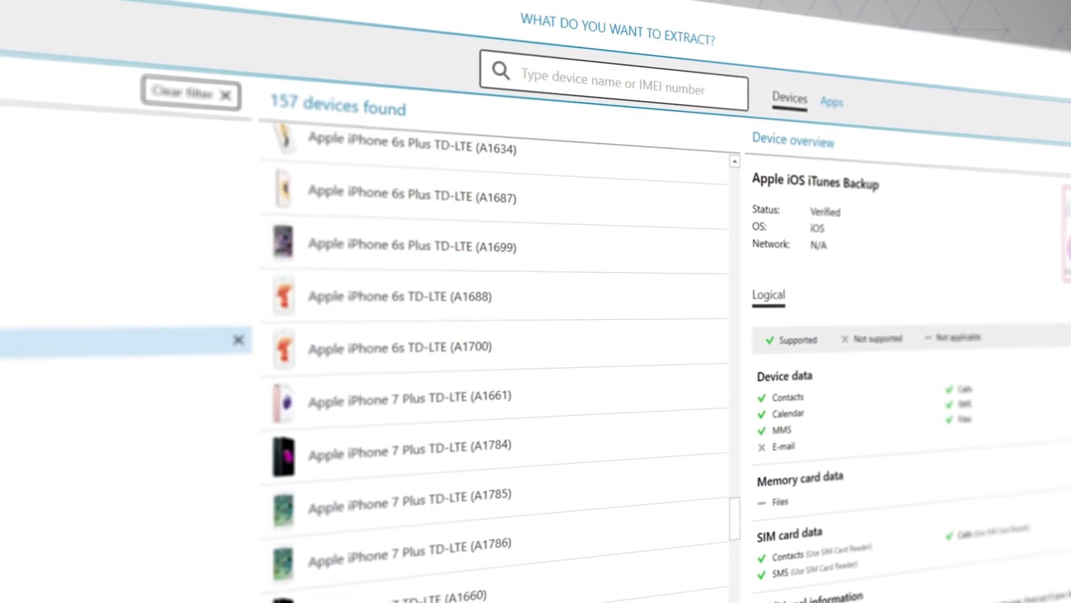
{"action": "scroll", "scroll_direction": "down", "scroll_amount": 3}
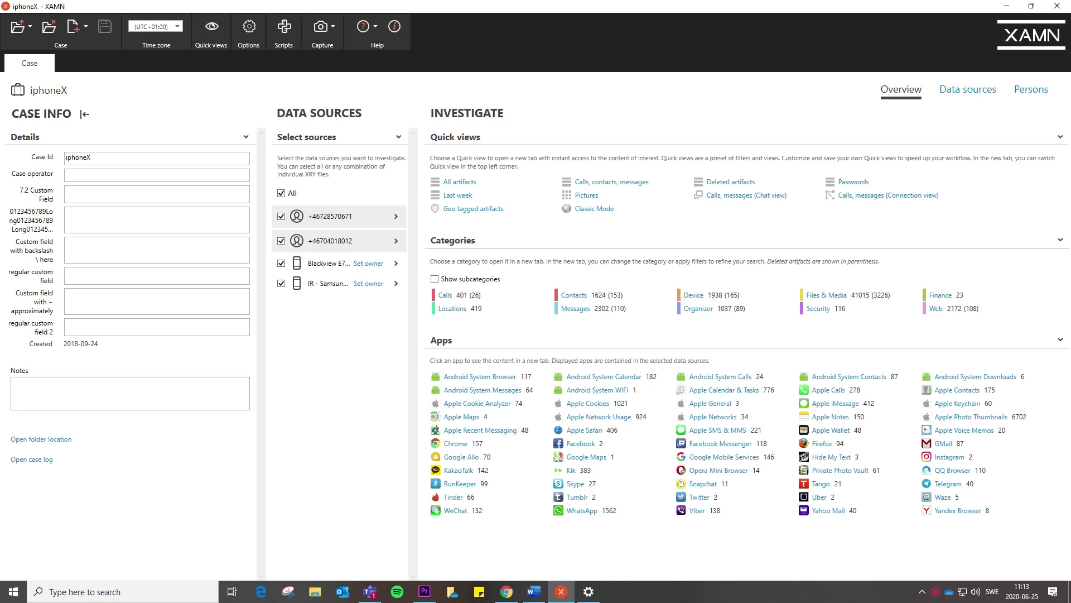
Step: Start an Import warrant return and view the supported warrant return types
{"action": "scroll", "scroll_direction": "down", "scroll_amount": 3}
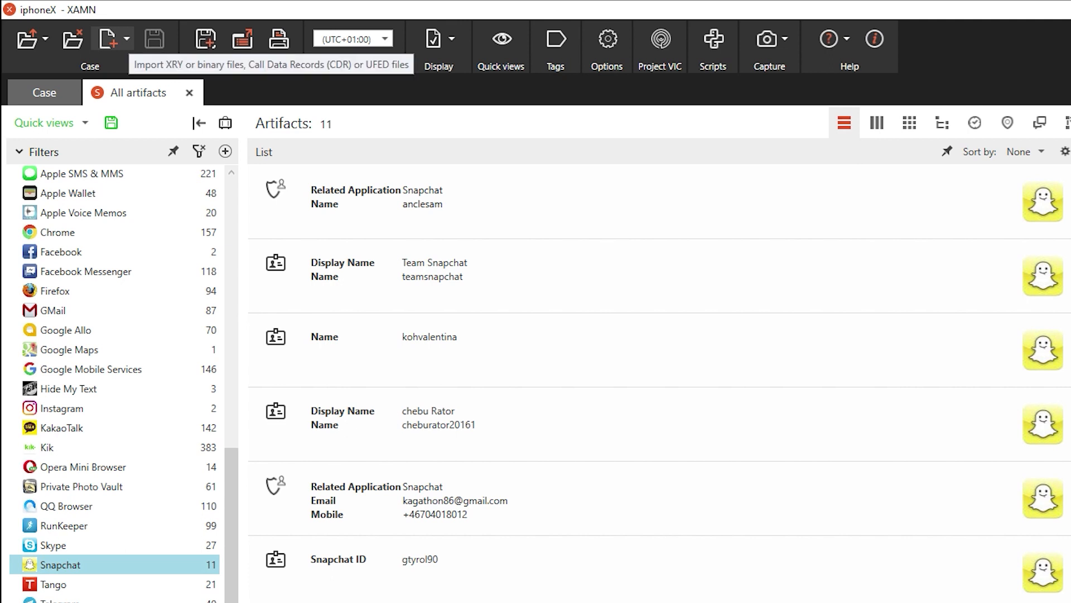
{"action": "left_click", "coordinate": [110, 38]}
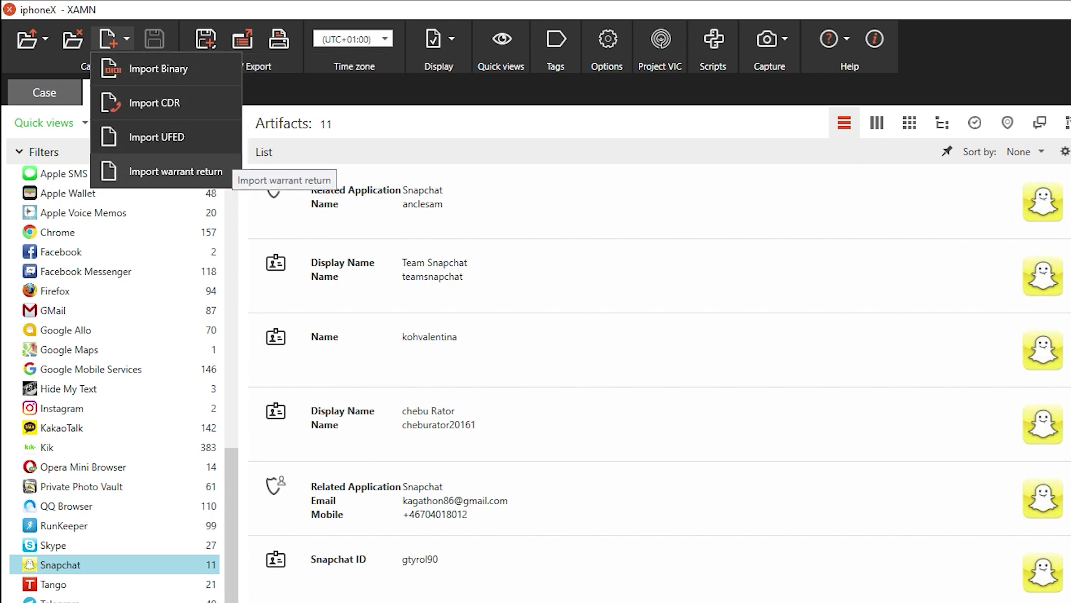
{"action": "left_click", "coordinate": [176, 171]}
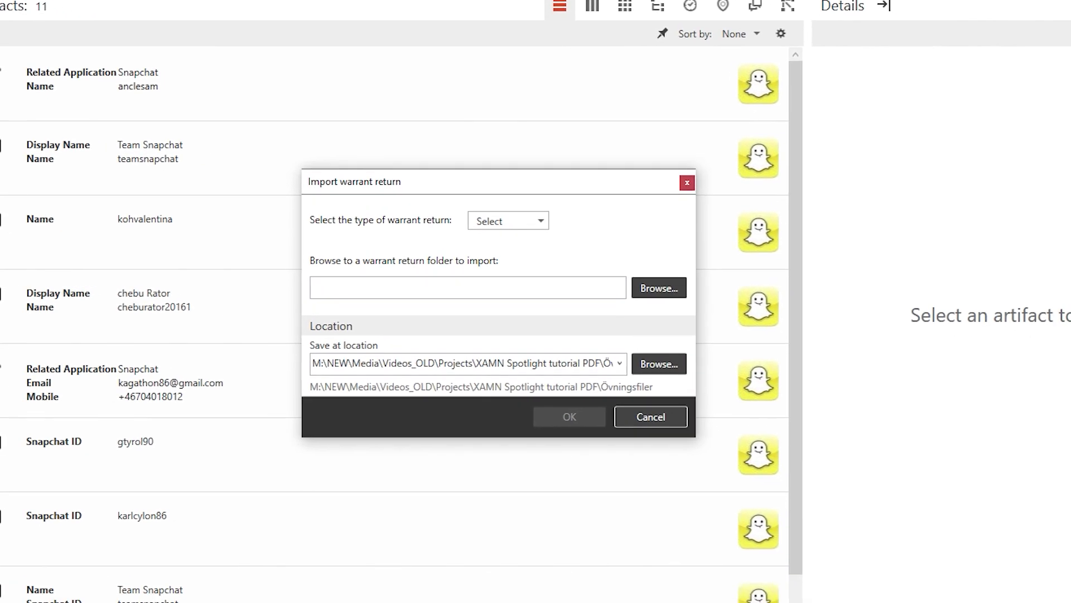
{"action": "left_click", "coordinate": [508, 220]}
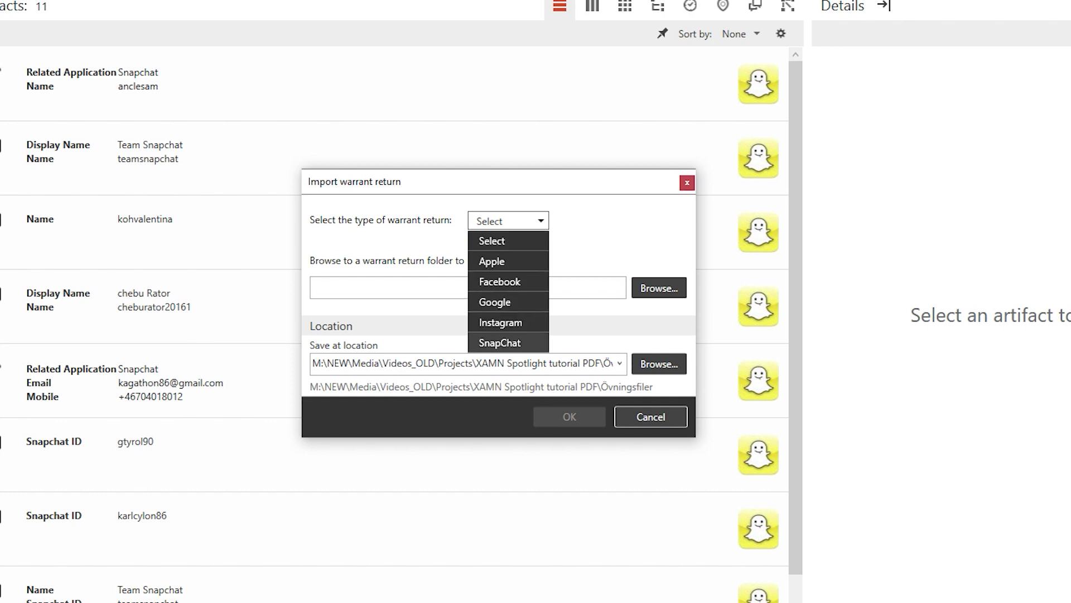
{"action": "left_click", "coordinate": [649, 417]}
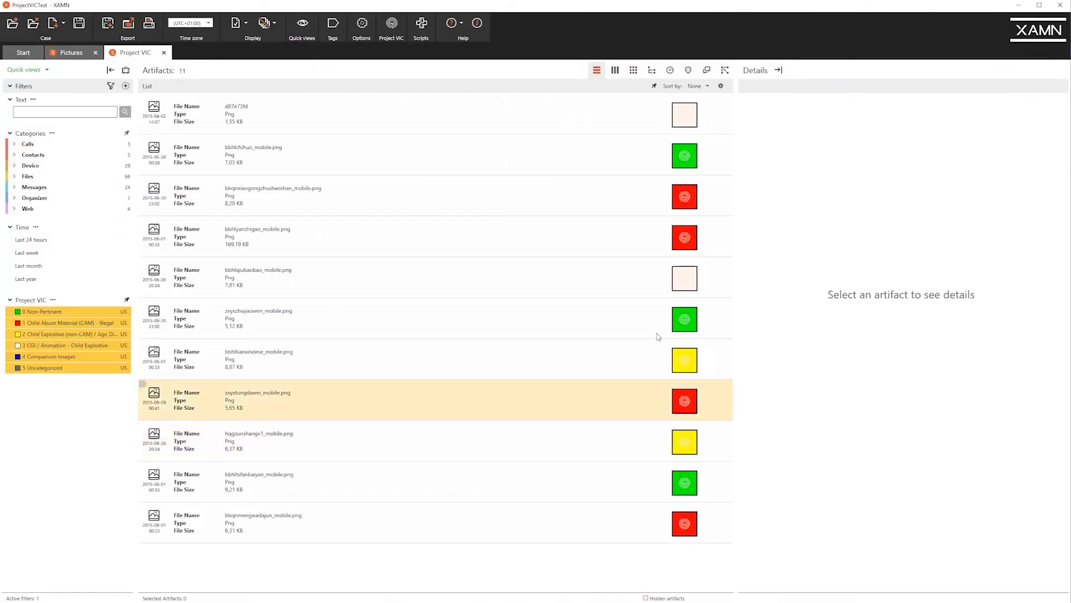
Step: Switch the 11 Project VIC artifacts to the thumbnail Gallery view
{"action": "left_click", "coordinate": [633, 69]}
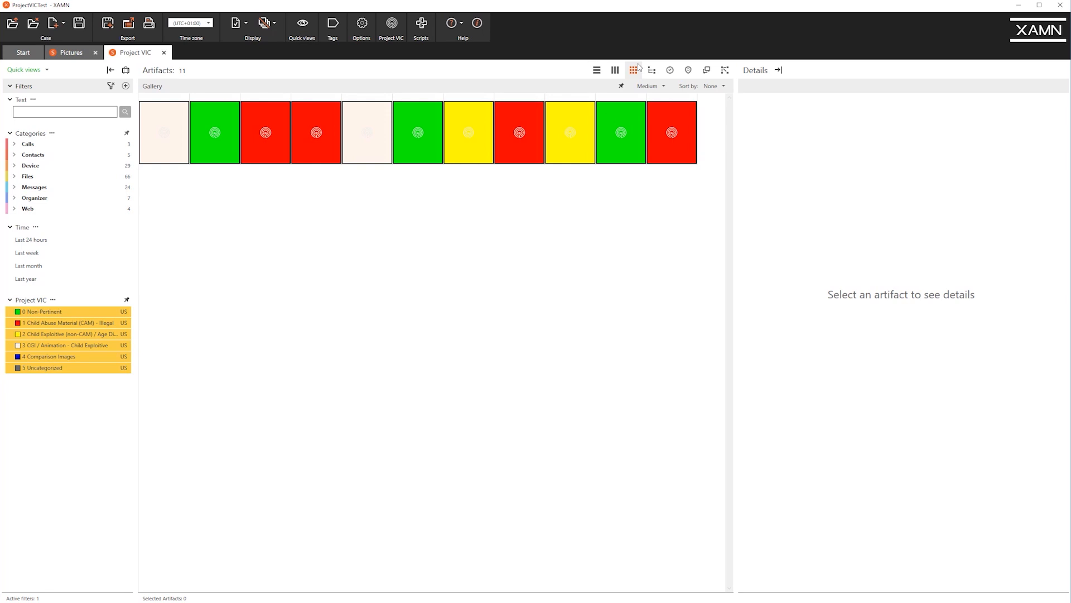
{"action": "left_click", "coordinate": [127, 23]}
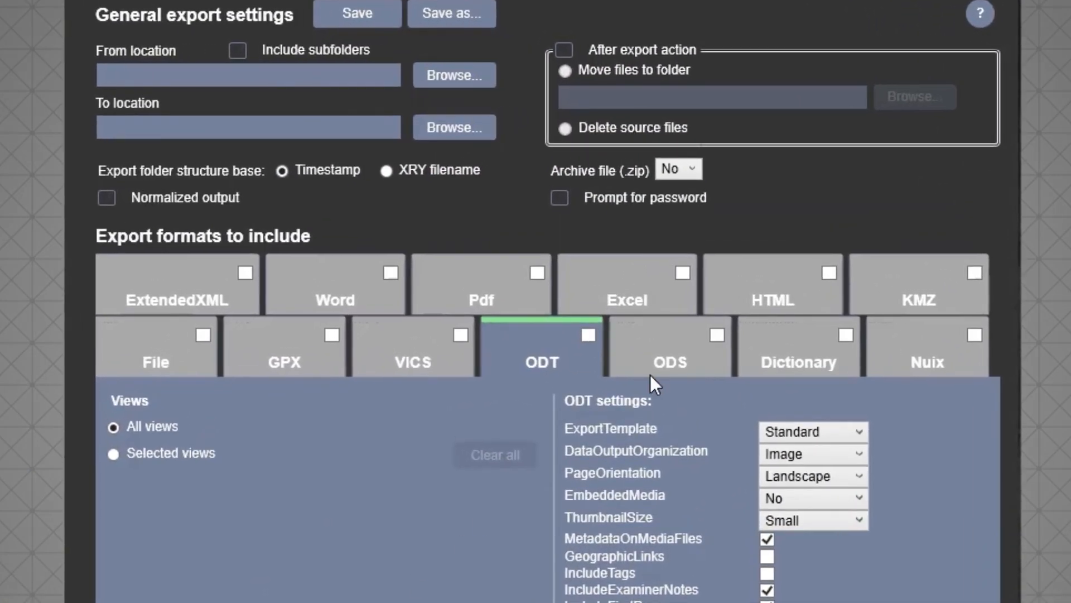
Step: View ODS, Dictionary and Nuix export settings and exclude Device/Event Log from Nuix
{"action": "left_click", "coordinate": [671, 345]}
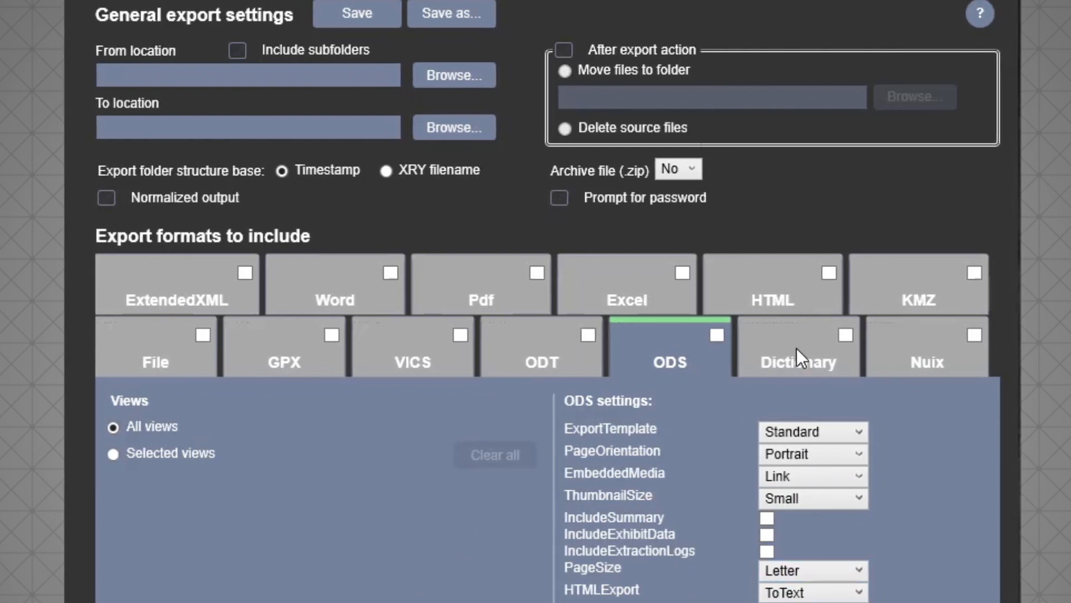
{"action": "left_click", "coordinate": [797, 345]}
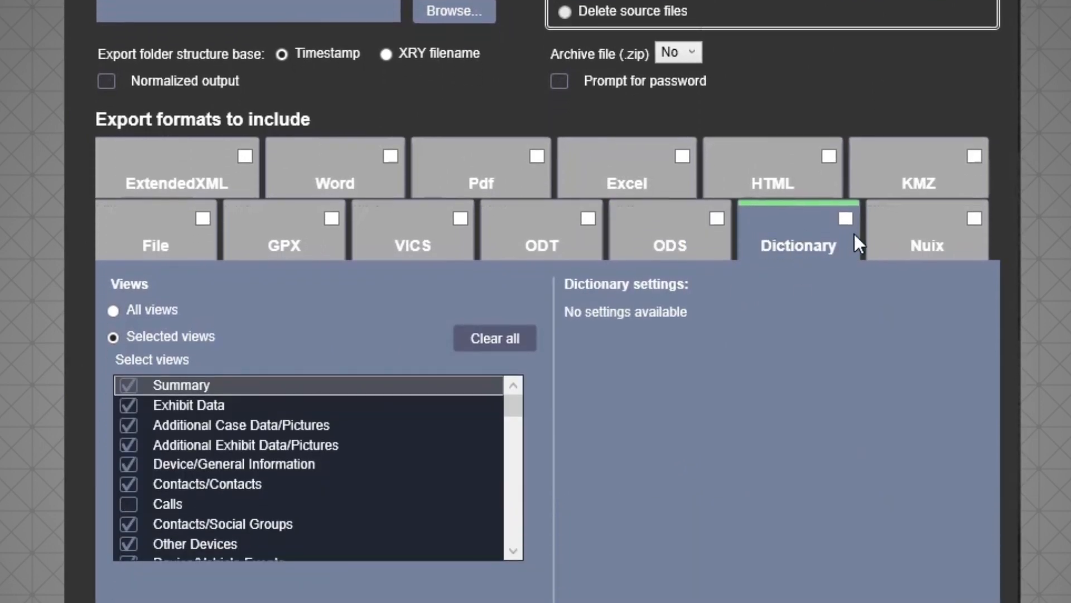
{"action": "left_click", "coordinate": [927, 245]}
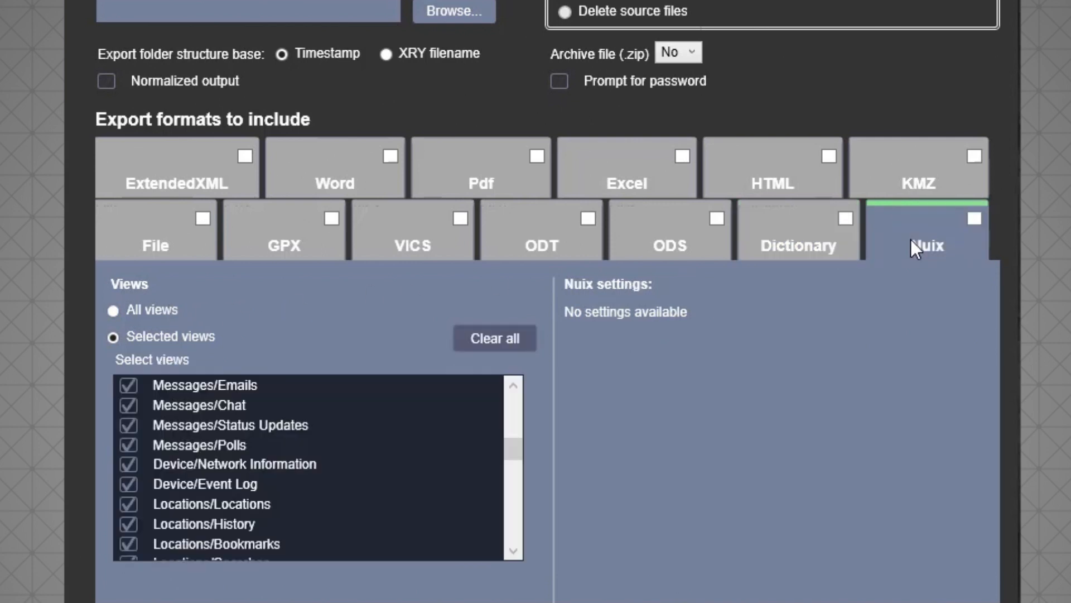
{"action": "left_click", "coordinate": [127, 483]}
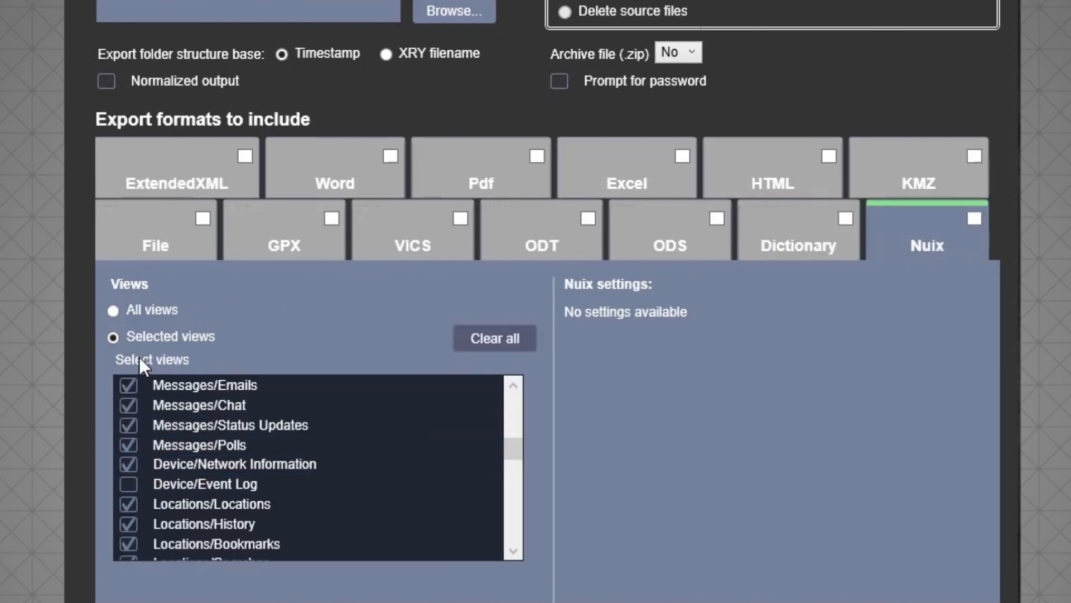